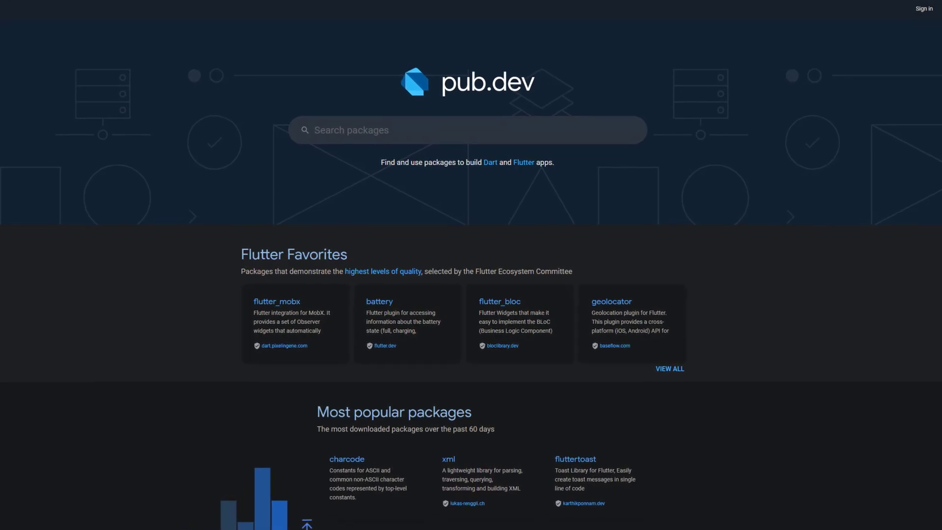
Scroll past the pub.dev intro and go to the SyntacOps channel page
{"action": "scroll", "scroll_direction": "down", "scroll_amount": 3}
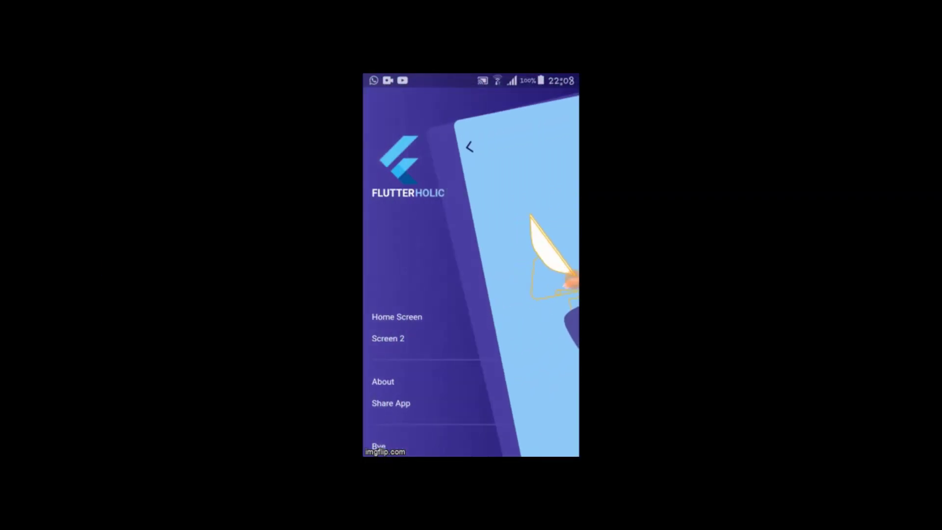
{"action": "left_click", "coordinate": [469, 147]}
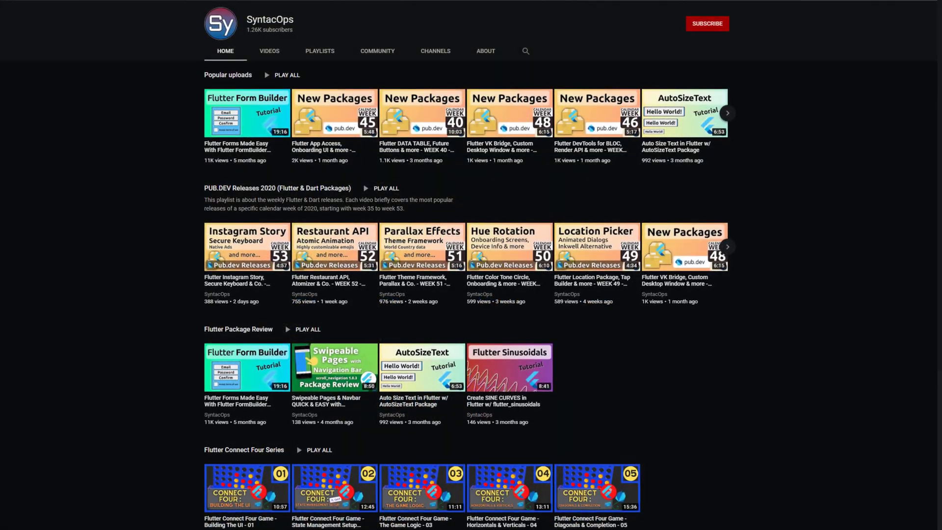
Scroll down to reach the raw_sound 0.1.1+3 PCM audio plugin page
{"action": "scroll", "scroll_direction": "down", "scroll_amount": 3}
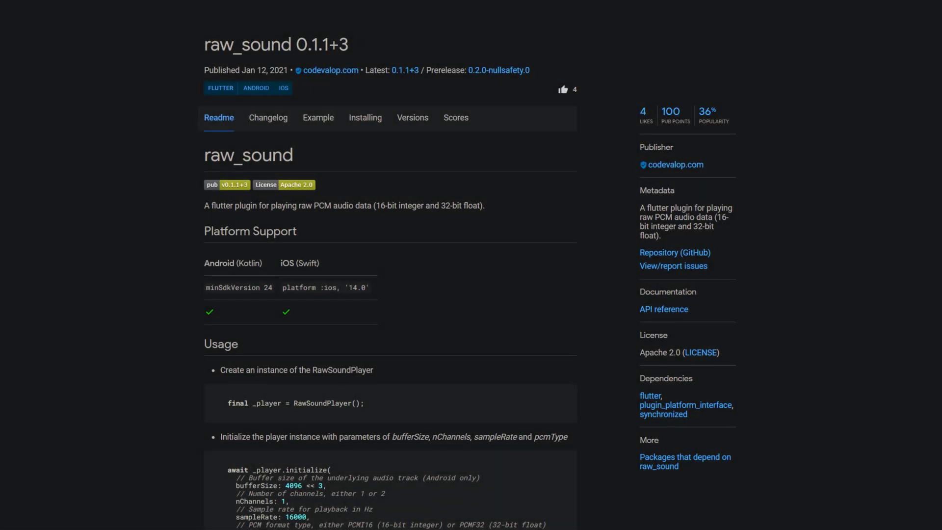
{"action": "scroll", "scroll_direction": "down", "scroll_amount": 3}
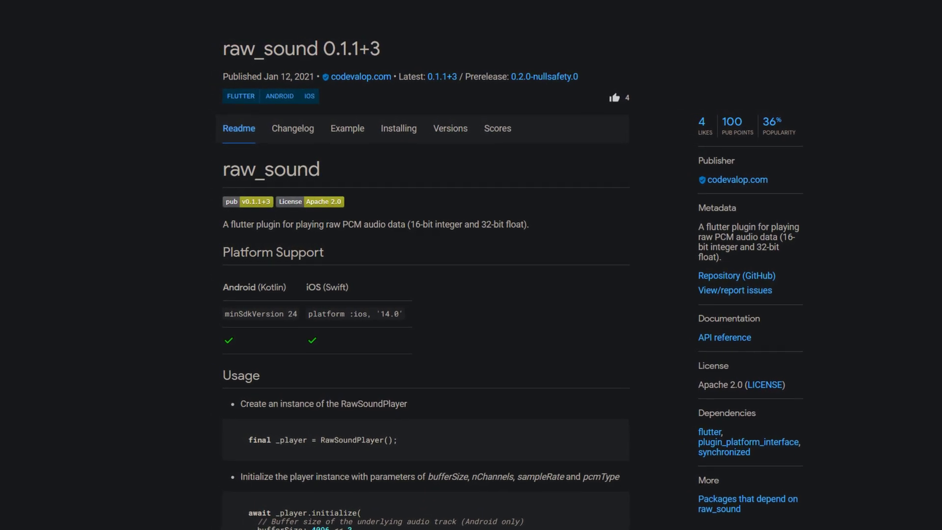
{"action": "scroll", "scroll_direction": "down", "scroll_amount": 3}
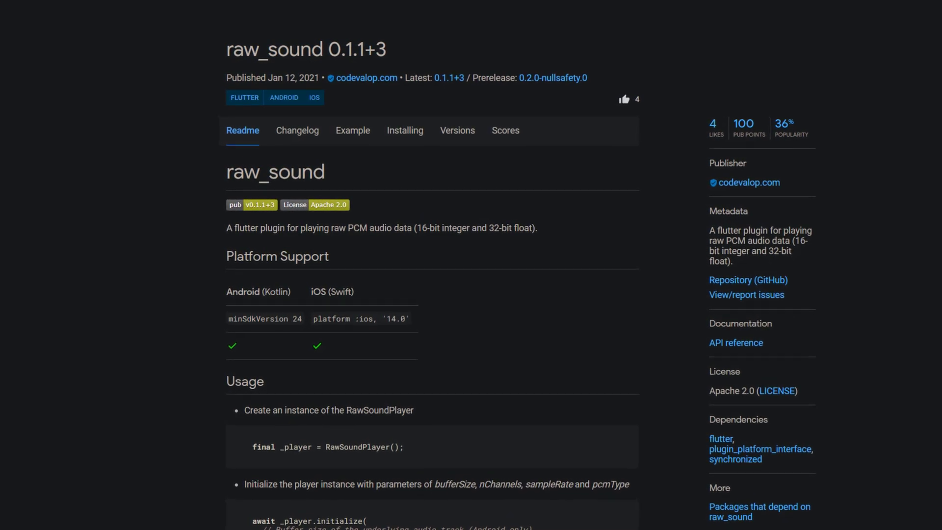
{"action": "scroll", "scroll_direction": "down", "scroll_amount": 3}
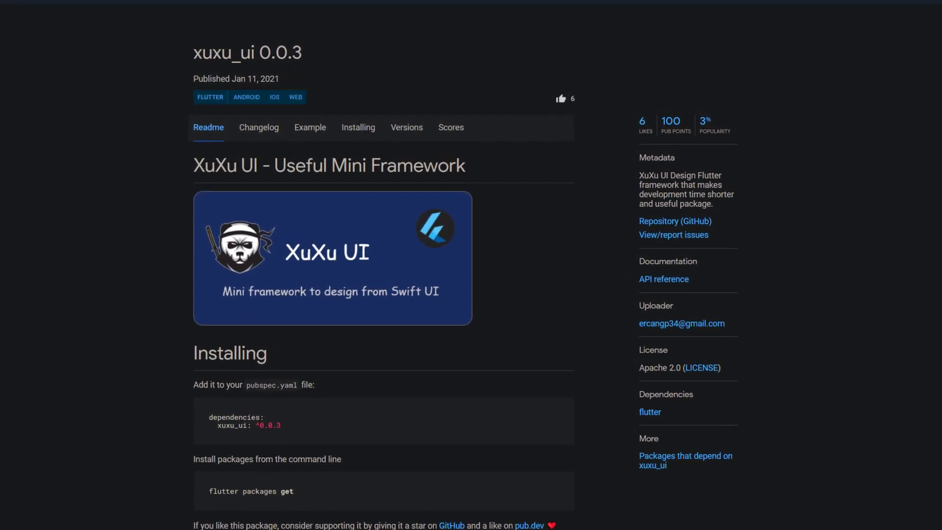
Scroll through the xuxu_ui 0.0.3 readme describing the XuXu UI mini framework
{"action": "scroll", "scroll_direction": "down", "scroll_amount": 3}
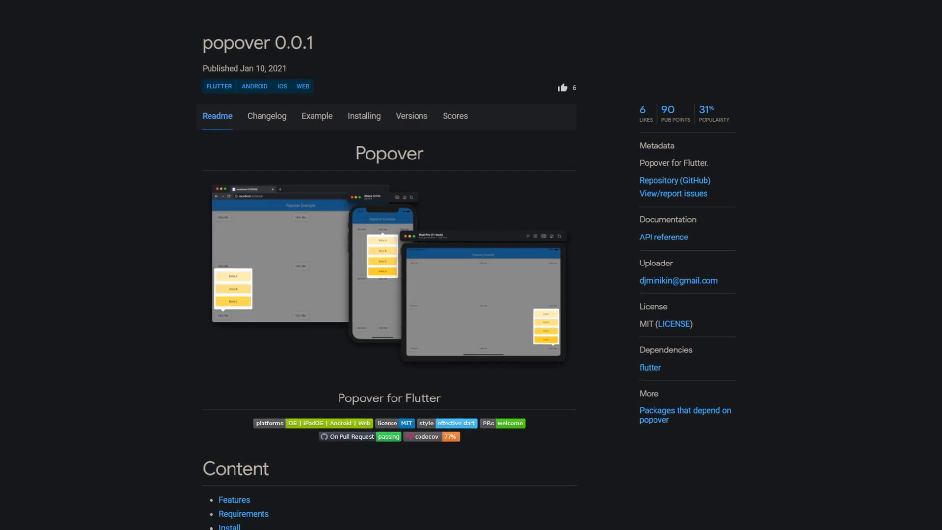
Scroll down the popover 0.0.1 package readme
{"action": "scroll", "scroll_direction": "down", "scroll_amount": 3}
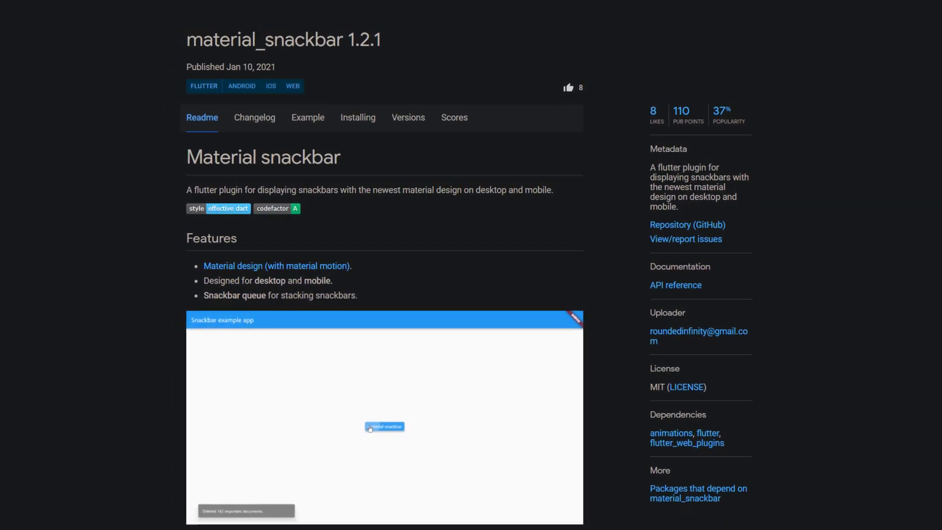
Scroll up and down the material_snackbar 1.2.1 readme and its example app
{"action": "scroll", "scroll_direction": "up", "scroll_amount": 3}
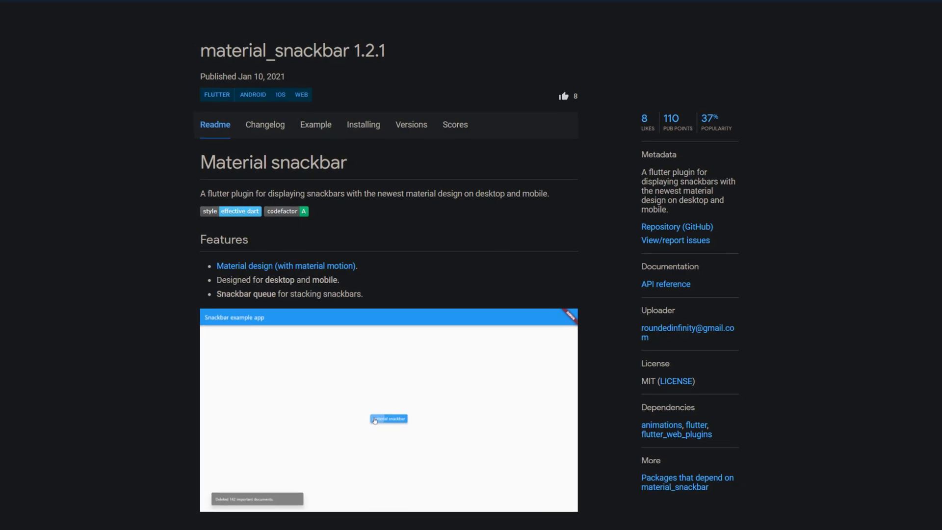
{"action": "scroll", "scroll_direction": "down", "scroll_amount": 3}
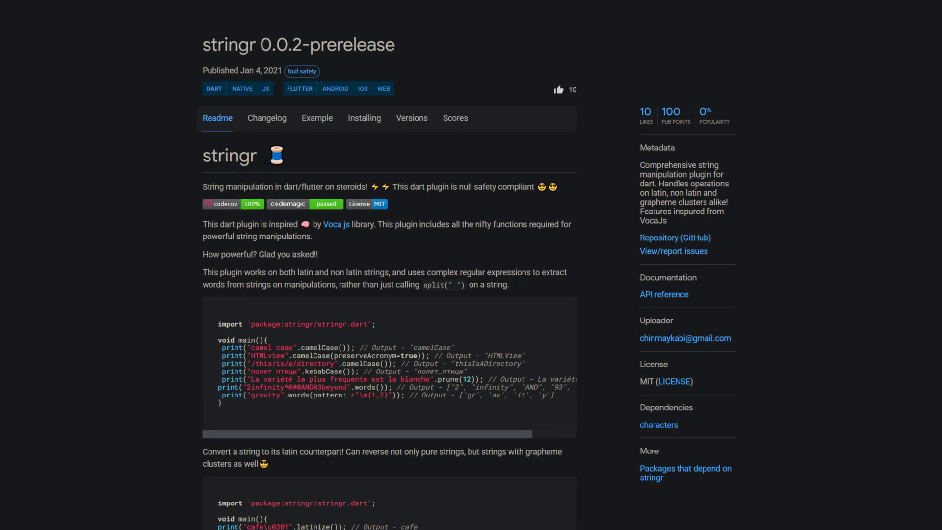
Scroll through the stringr 0.0.2-prerelease string manipulation readme
{"action": "scroll", "scroll_direction": "down", "scroll_amount": 3}
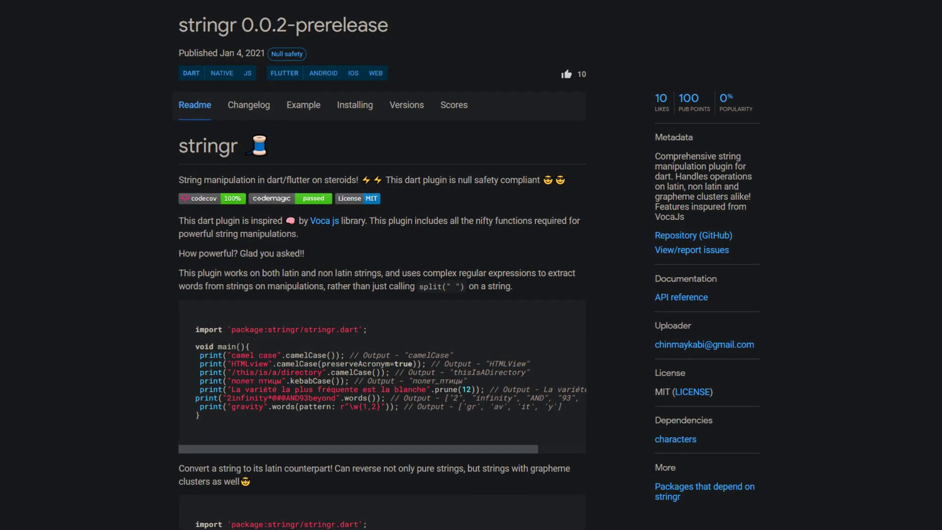
{"action": "scroll", "scroll_direction": "up", "scroll_amount": 3}
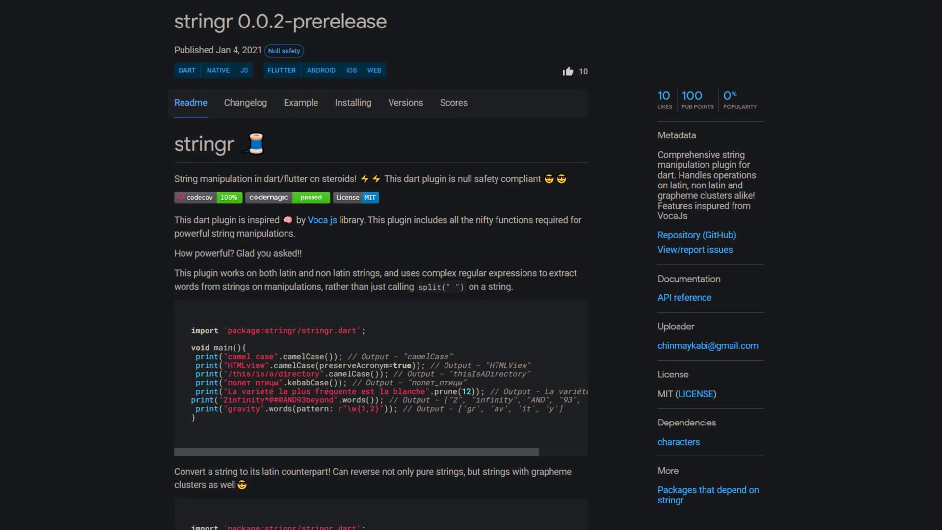
{"action": "scroll", "scroll_direction": "down", "scroll_amount": 3}
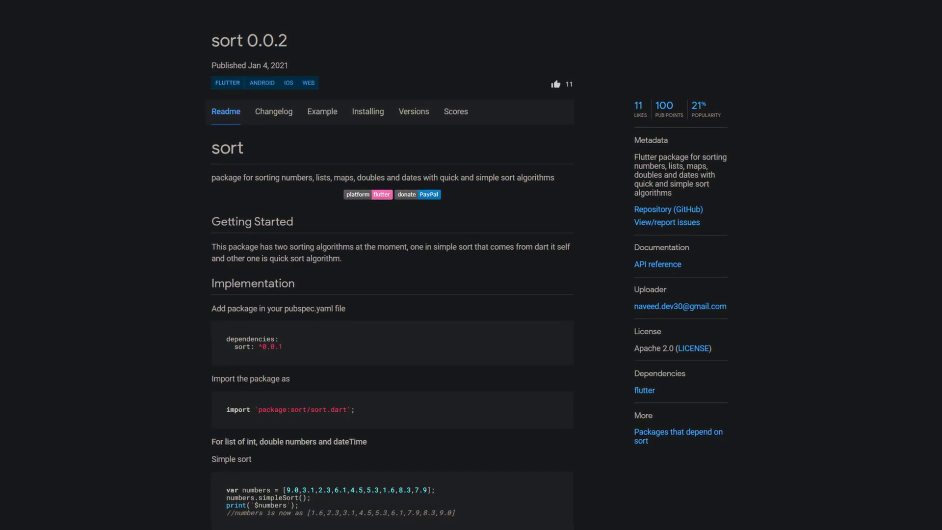
Scroll down the sort 0.0.2 package readme about sorting algorithms
{"action": "scroll", "scroll_direction": "down", "scroll_amount": 3}
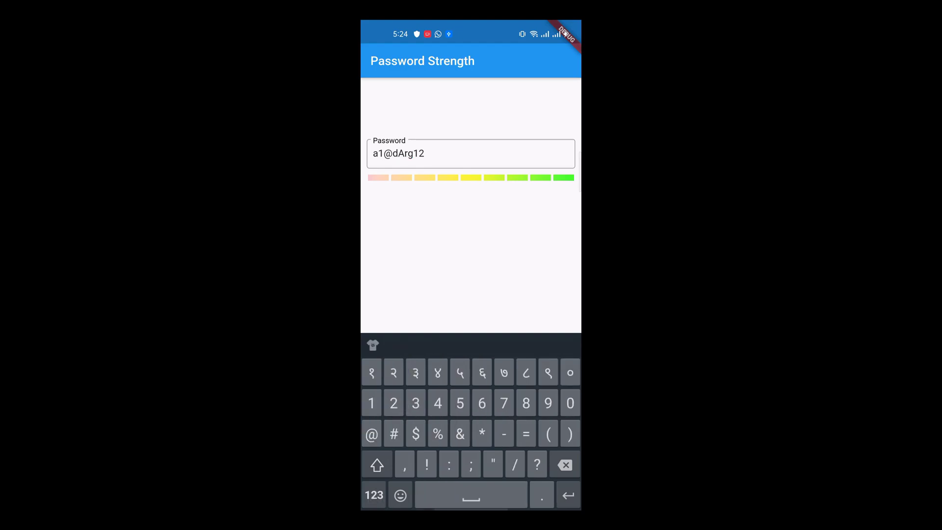
Watch the Password Strength demo, then scroll the strengthpassword 0.0.1+1 page
{"action": "left_click", "coordinate": [565, 465]}
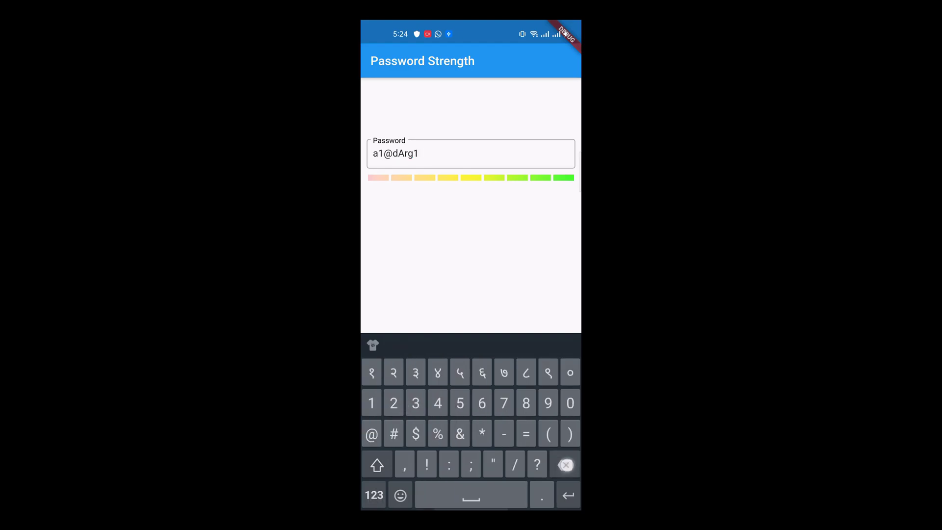
{"action": "left_click", "coordinate": [566, 466]}
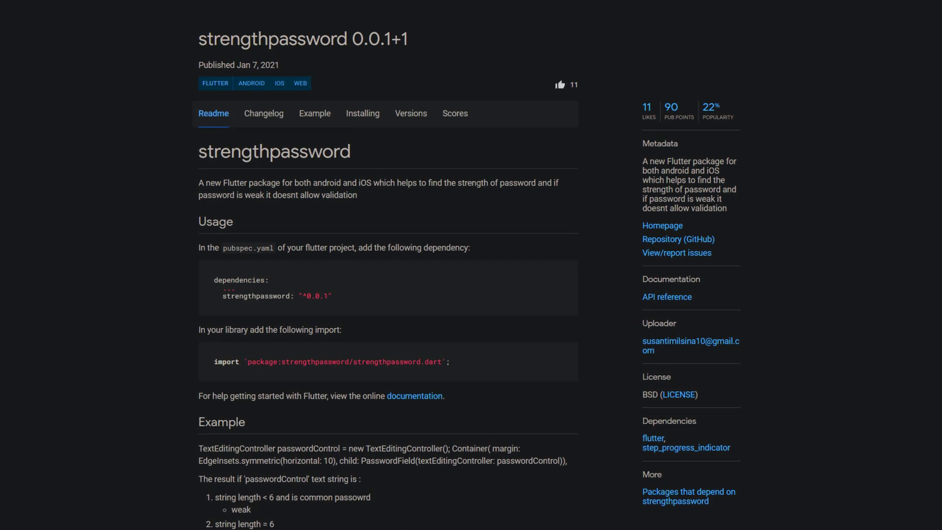
{"action": "scroll", "scroll_direction": "down", "scroll_amount": 3}
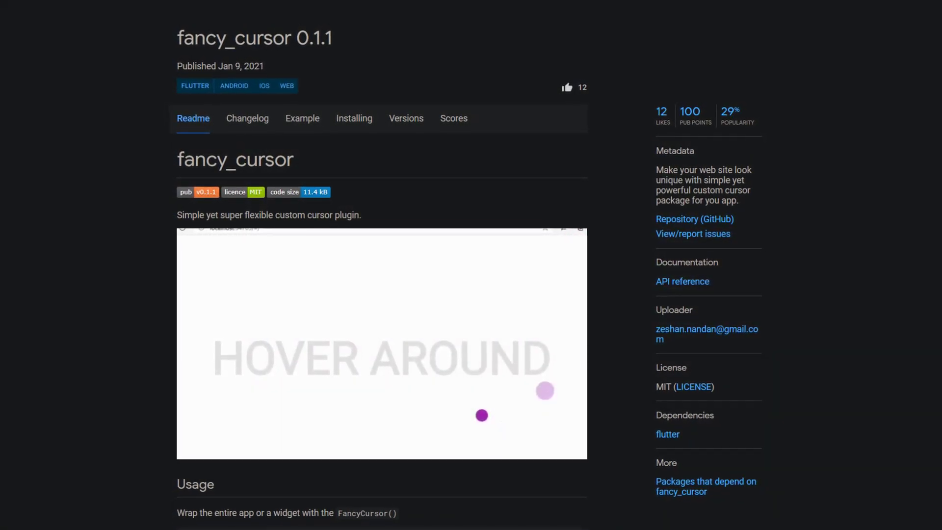
Scroll down the fancy_cursor 0.1.1 custom cursor readme
{"action": "scroll", "scroll_direction": "down", "scroll_amount": 3}
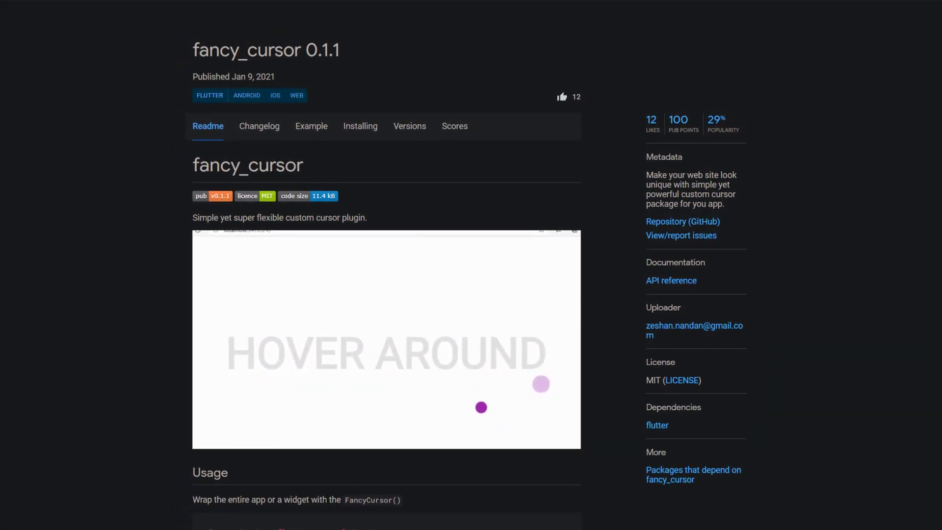
{"action": "scroll", "scroll_direction": "down", "scroll_amount": 3}
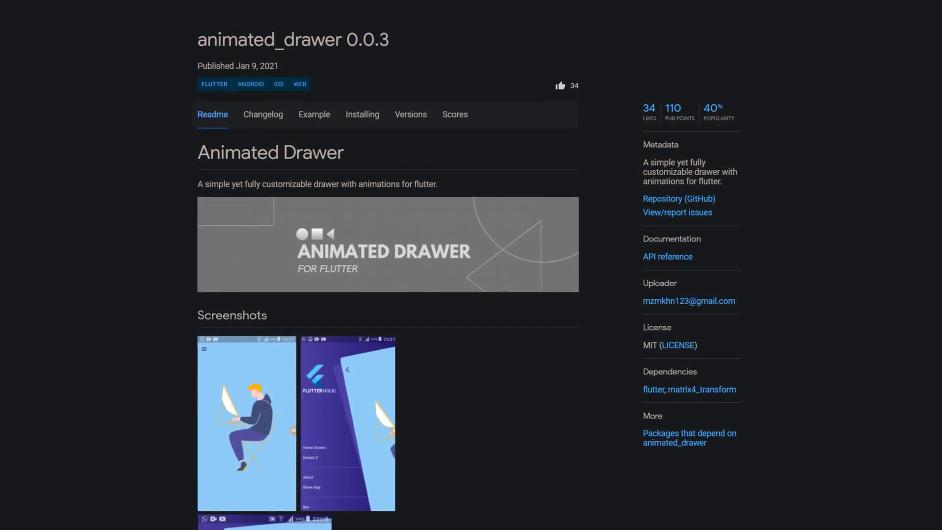
Scroll through the animated_drawer 0.0.3 readme screenshots
{"action": "scroll", "scroll_direction": "down", "scroll_amount": 3}
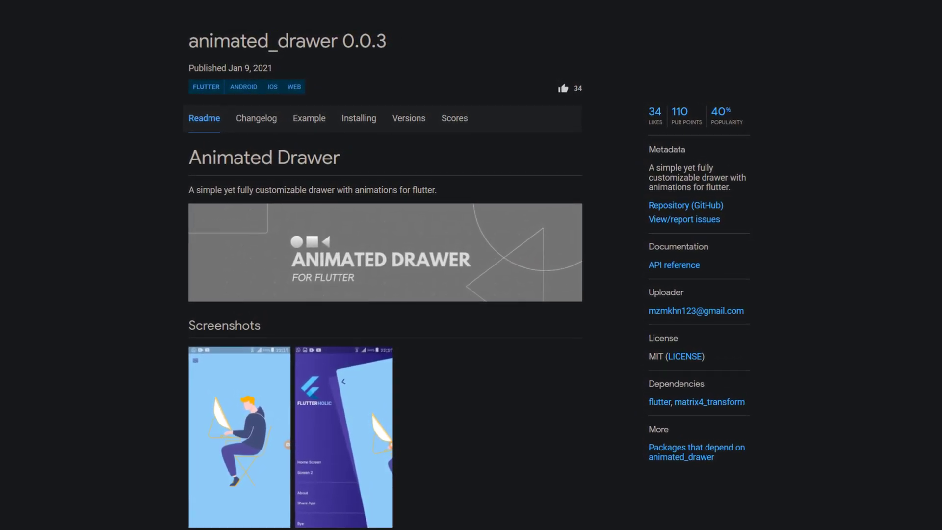
{"action": "scroll", "scroll_direction": "down", "scroll_amount": 3}
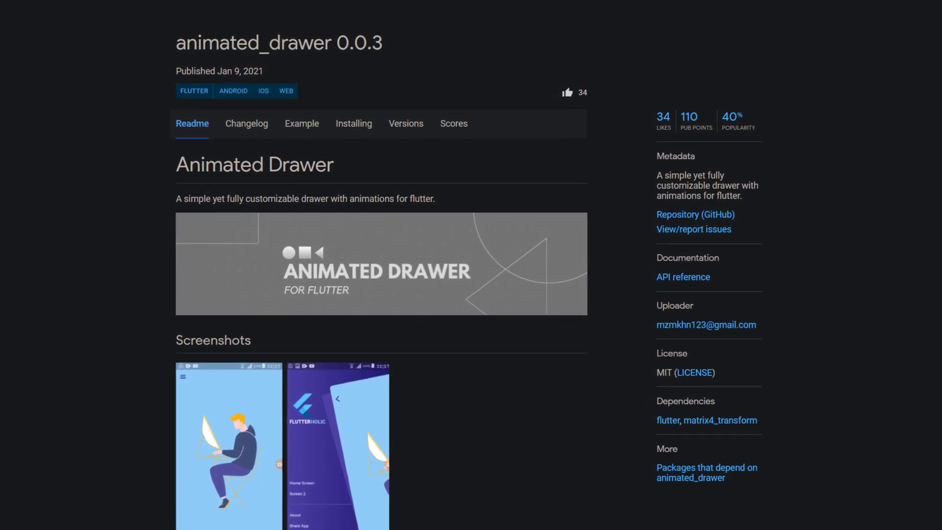
{"action": "scroll", "scroll_direction": "down", "scroll_amount": 3}
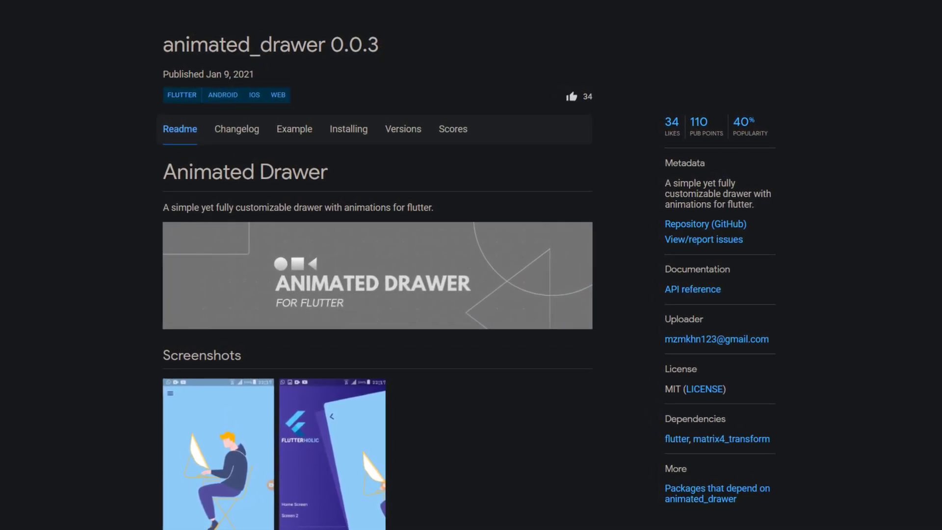
{"action": "scroll", "scroll_direction": "down", "scroll_amount": 3}
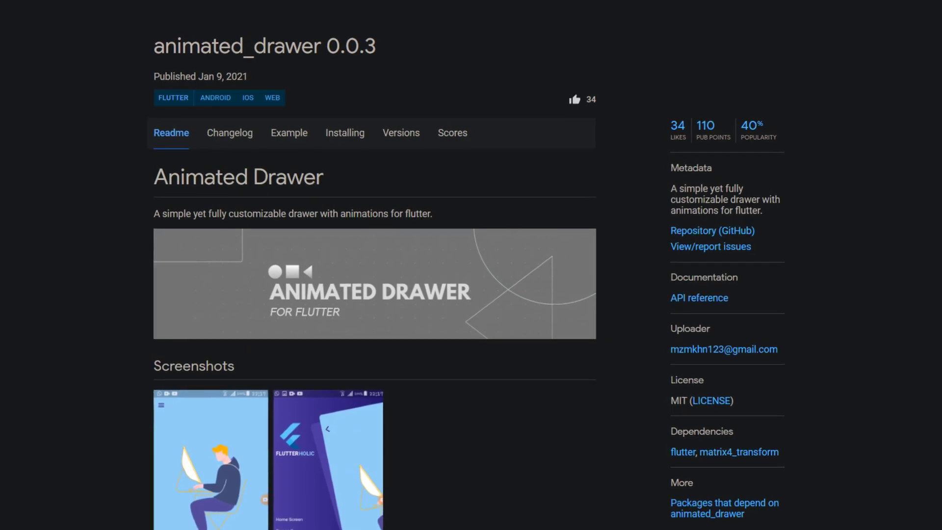
{"action": "scroll", "scroll_direction": "down", "scroll_amount": 3}
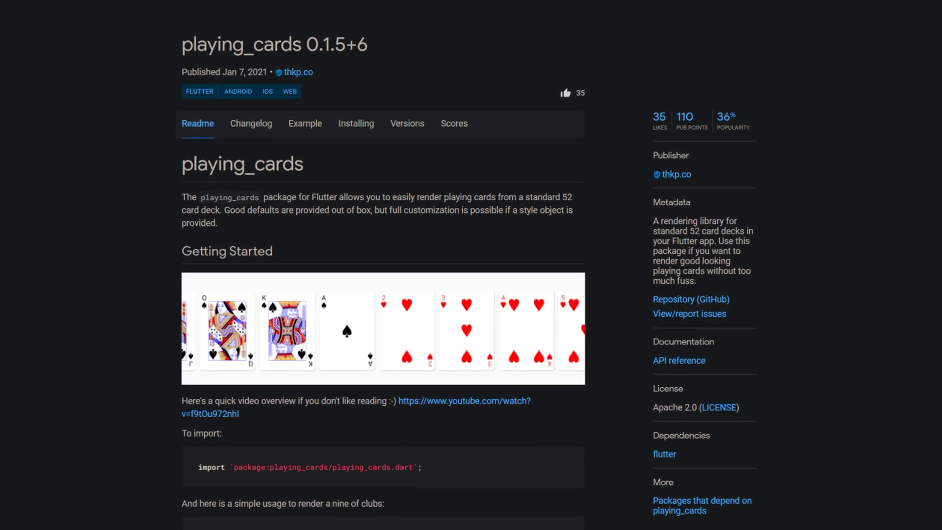
Scroll down through the playing_cards 0.1.5+6 Readme on pub.dev
{"action": "scroll", "scroll_direction": "down", "scroll_amount": 3}
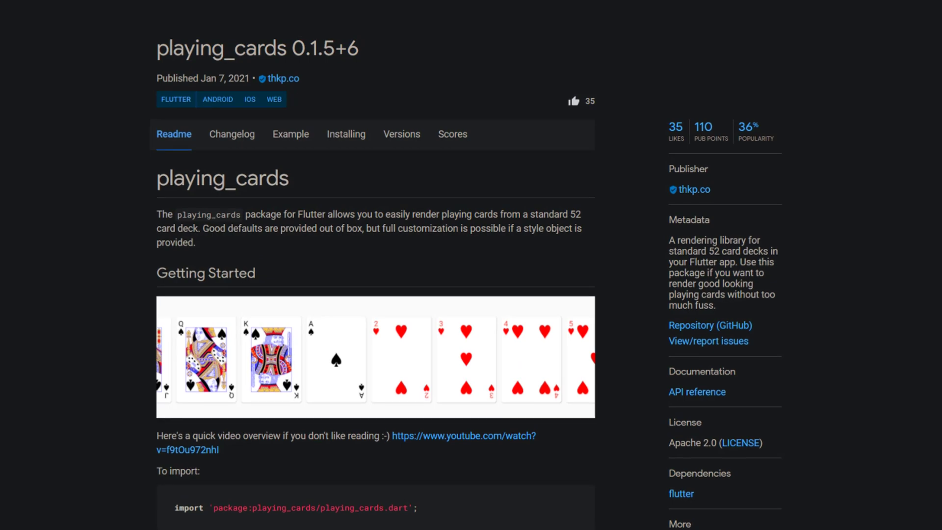
{"action": "scroll", "scroll_direction": "down", "scroll_amount": 3}
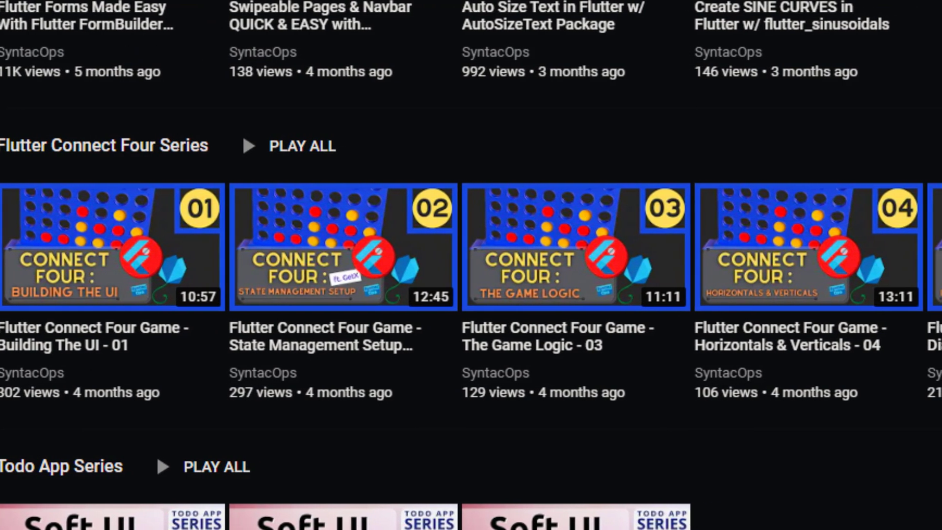
Scroll sideways through the SyntacOps channel's Flutter Connect Four Series video shelf
{"action": "scroll", "scroll_direction": "right", "scroll_amount": 3}
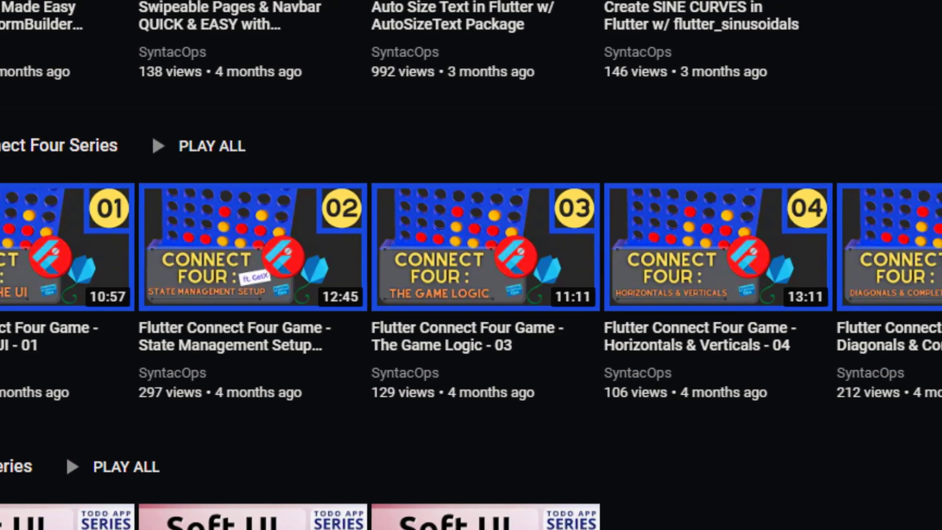
{"action": "scroll", "scroll_direction": "right", "scroll_amount": 3}
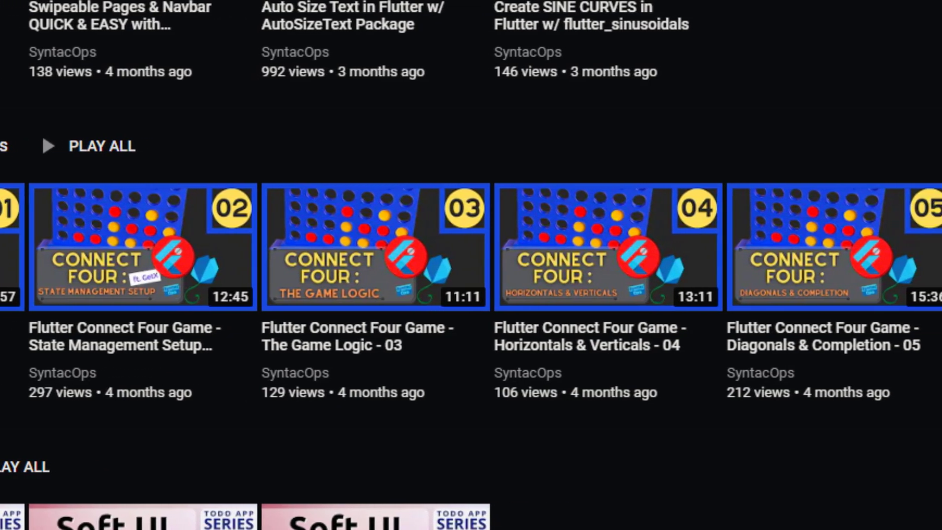
{"action": "scroll", "scroll_direction": "right", "scroll_amount": 3}
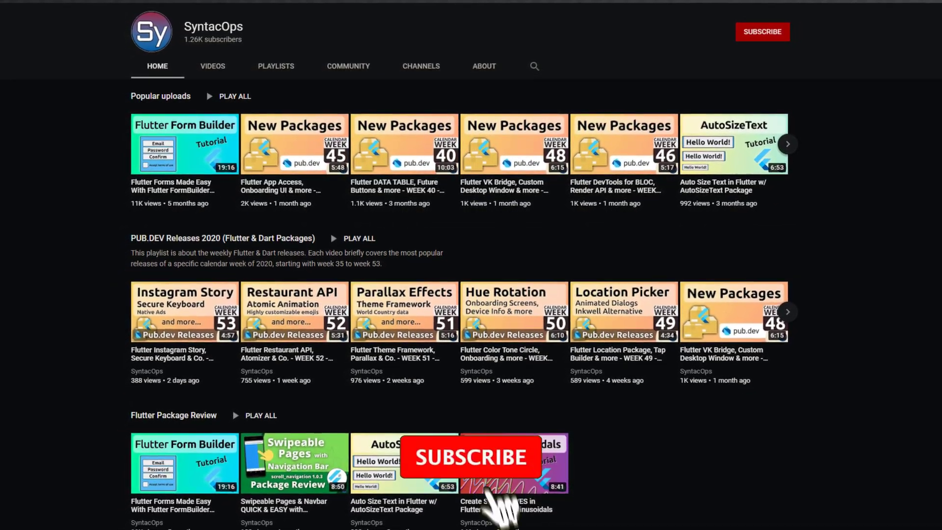
{"action": "left_click", "coordinate": [470, 457]}
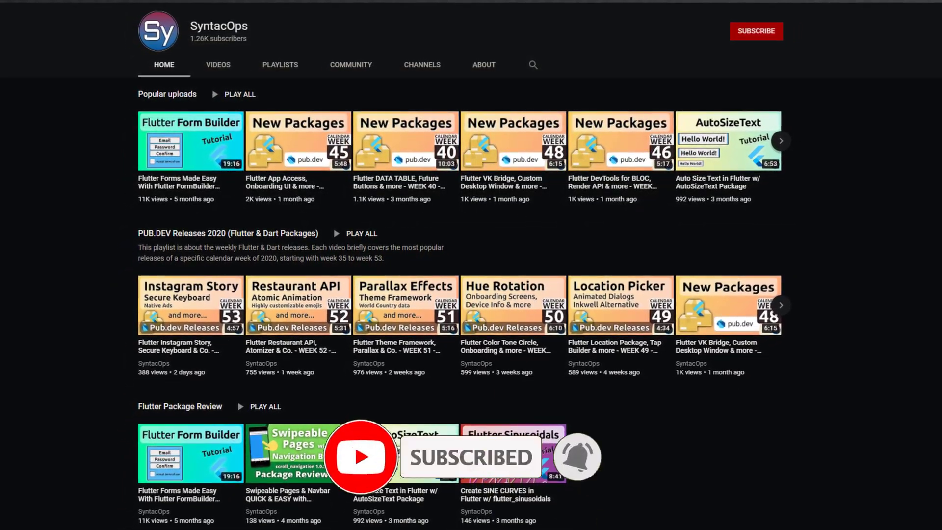